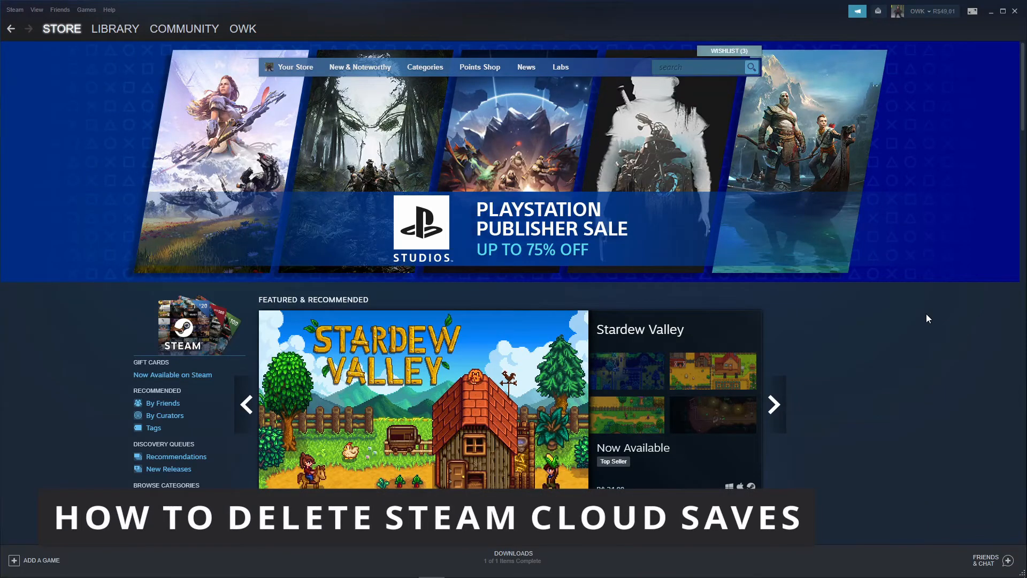
- Reach BioShock Remastered's Properties General page showing the Steam Cloud saves checkbox (10.27 MB stored)
click(774, 404)
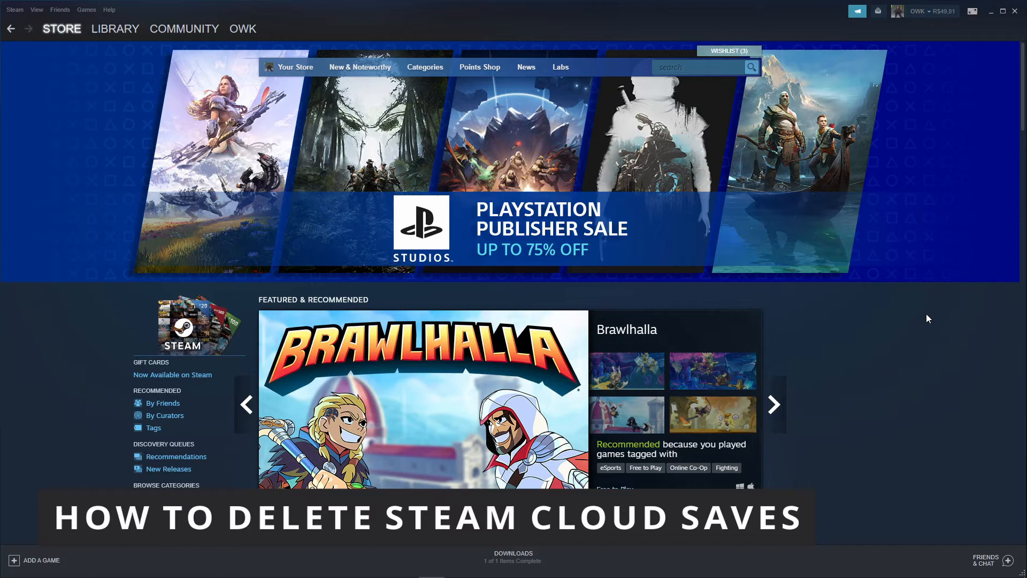
click(774, 404)
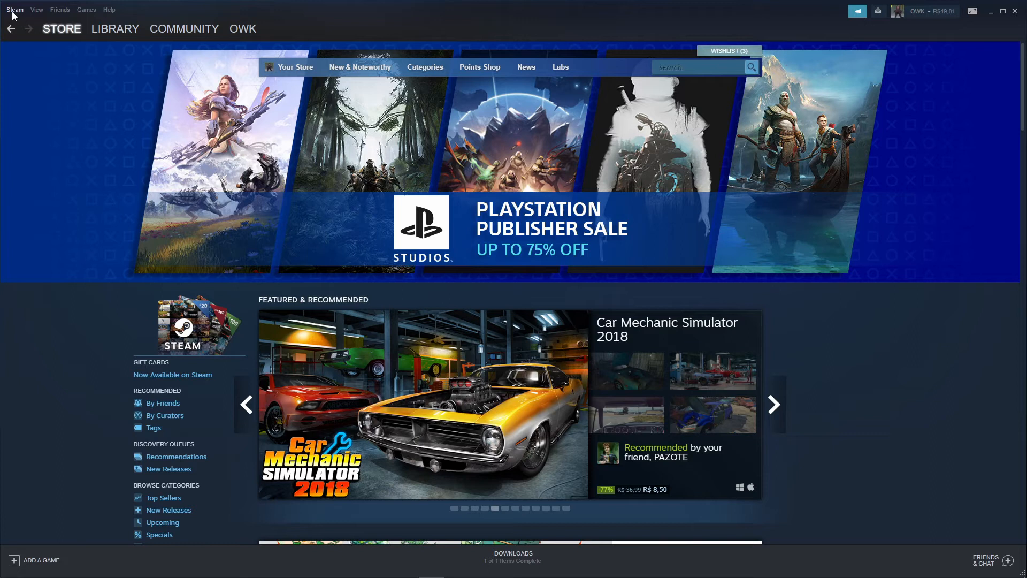
click(14, 9)
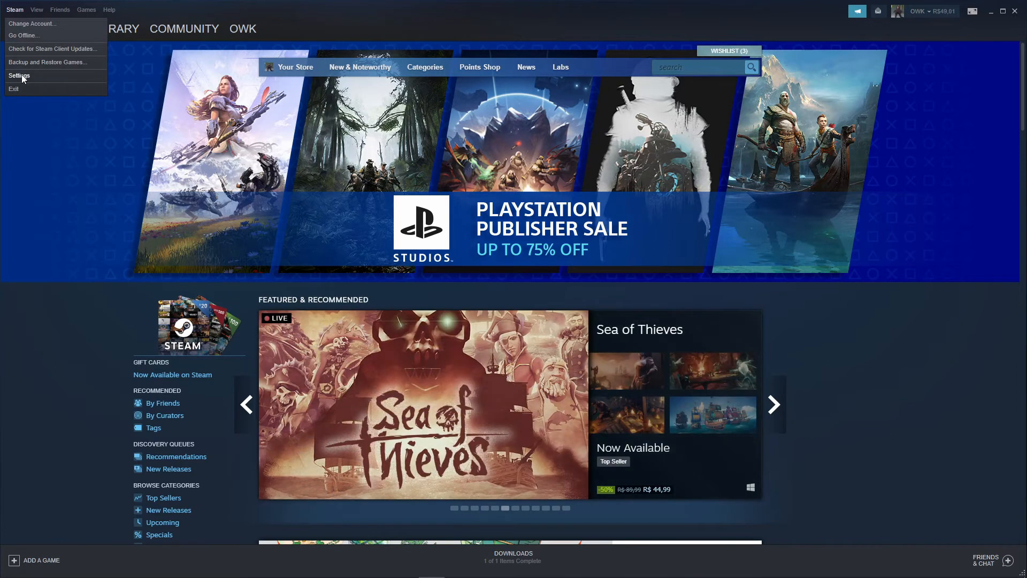
click(19, 75)
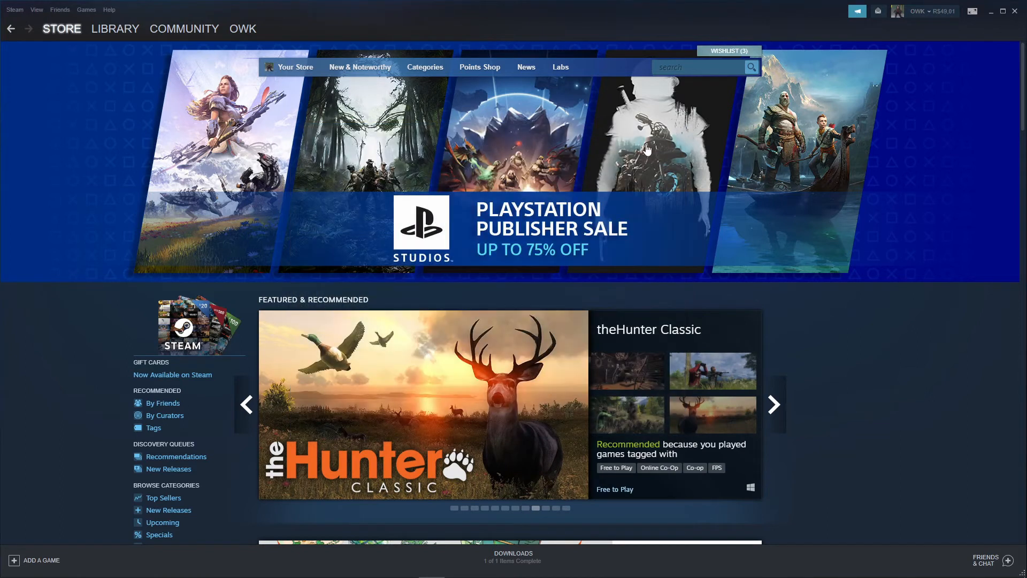
mouse_move(90, 403)
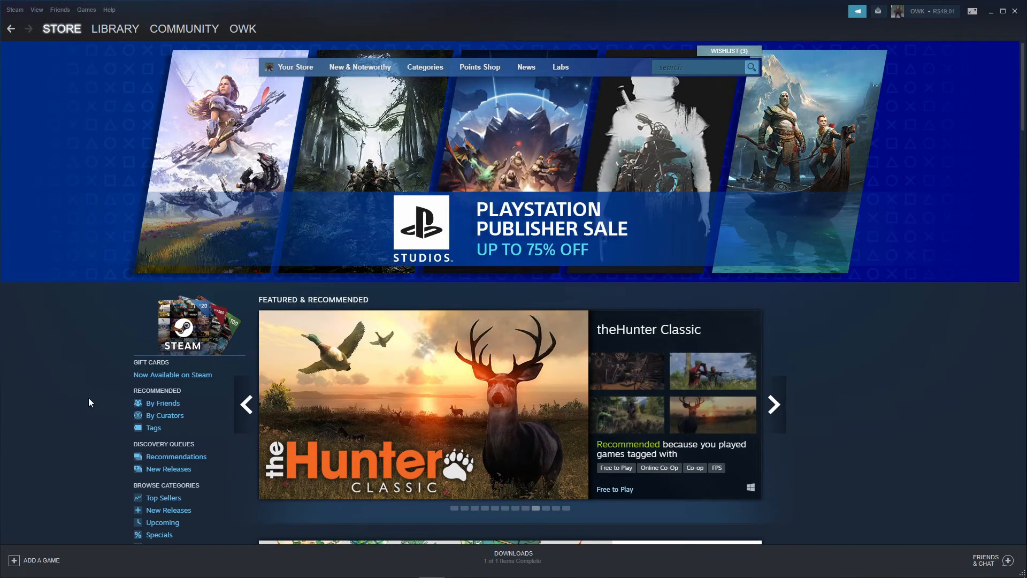
click(773, 405)
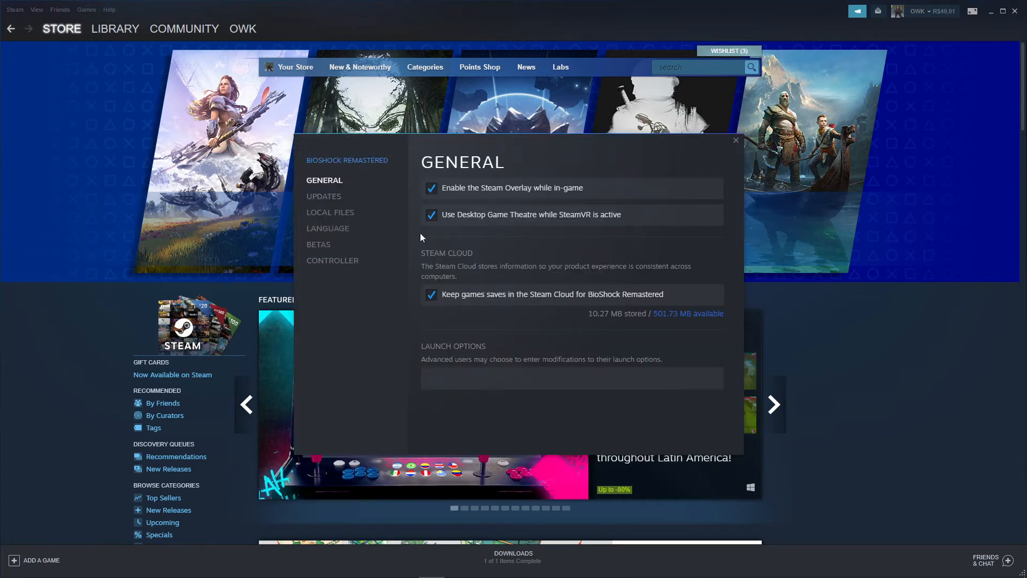
mouse_move(425, 329)
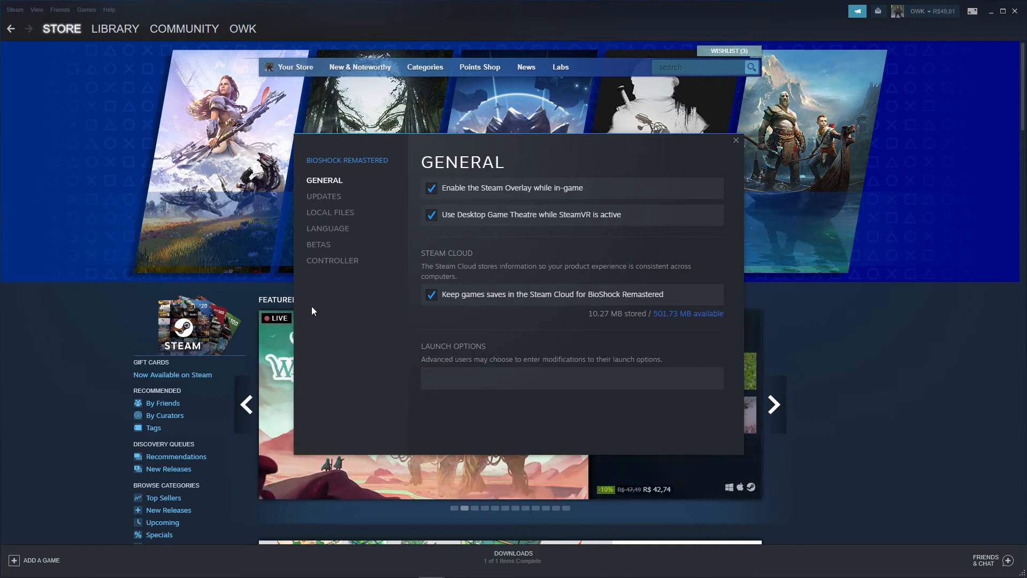
mouse_move(334, 186)
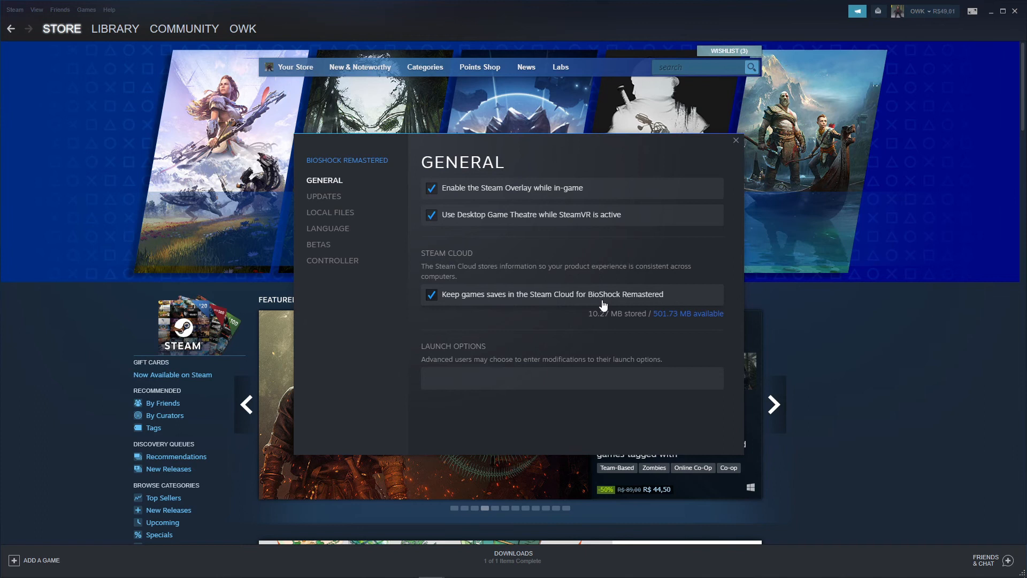
mouse_move(550, 302)
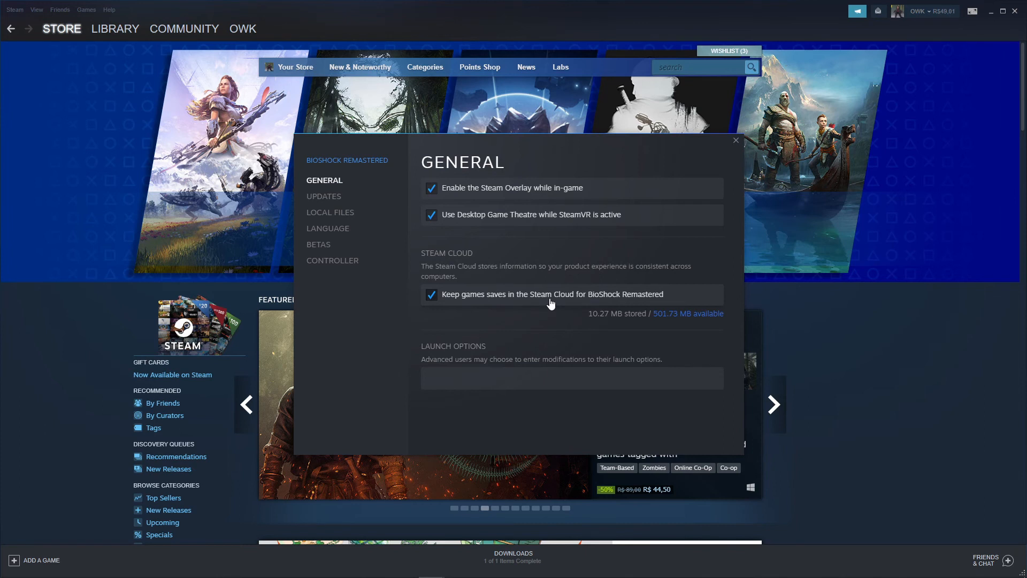